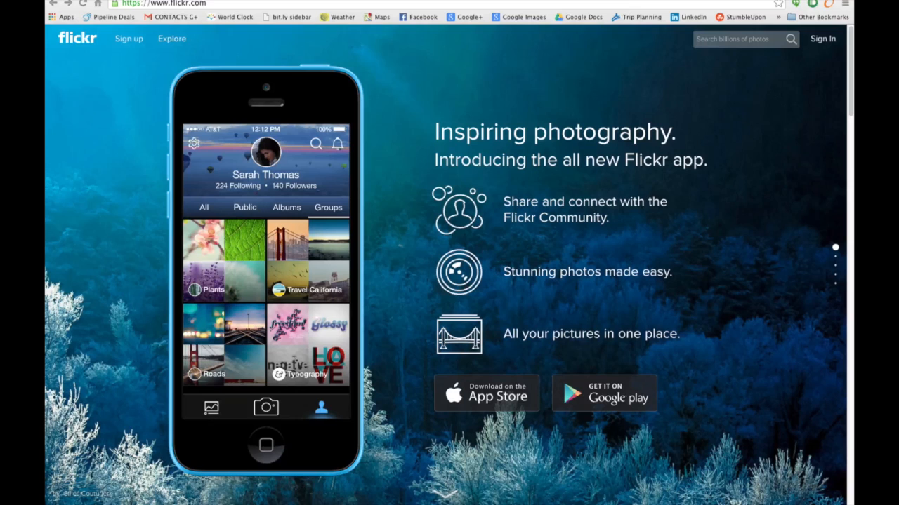
{"action": "mouse_move", "coordinate": [242, 51]}
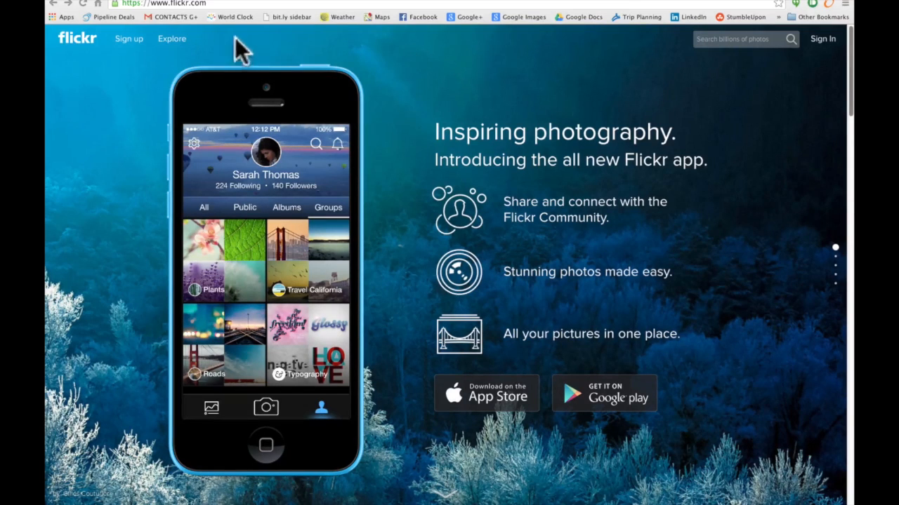
{"action": "mouse_move", "coordinate": [180, 17]}
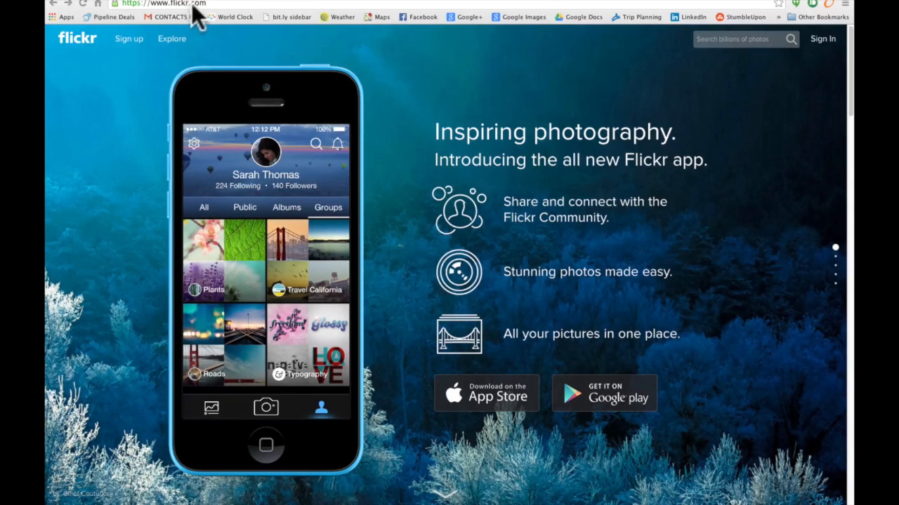
{"action": "mouse_move", "coordinate": [143, 53]}
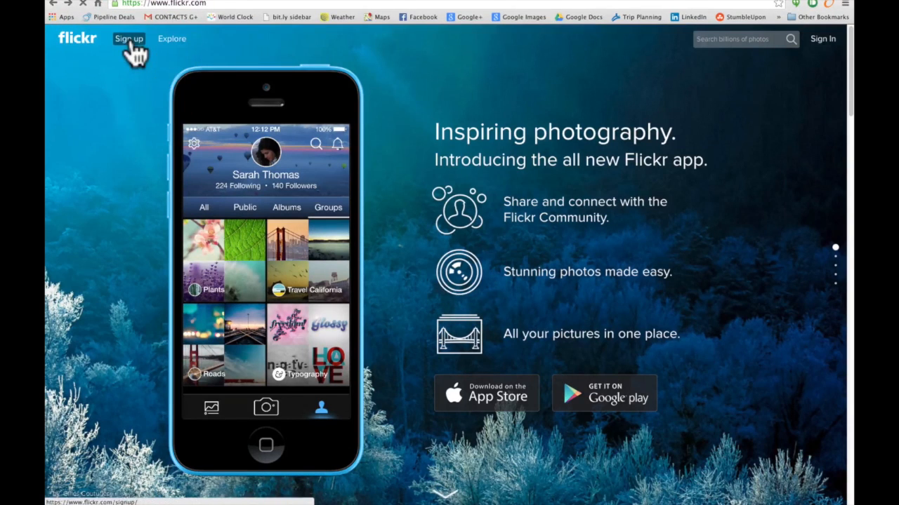
- Fill in the Yahoo sign-up form with name, username, password, phone, birthday and gender
{"action": "left_click", "coordinate": [129, 39]}
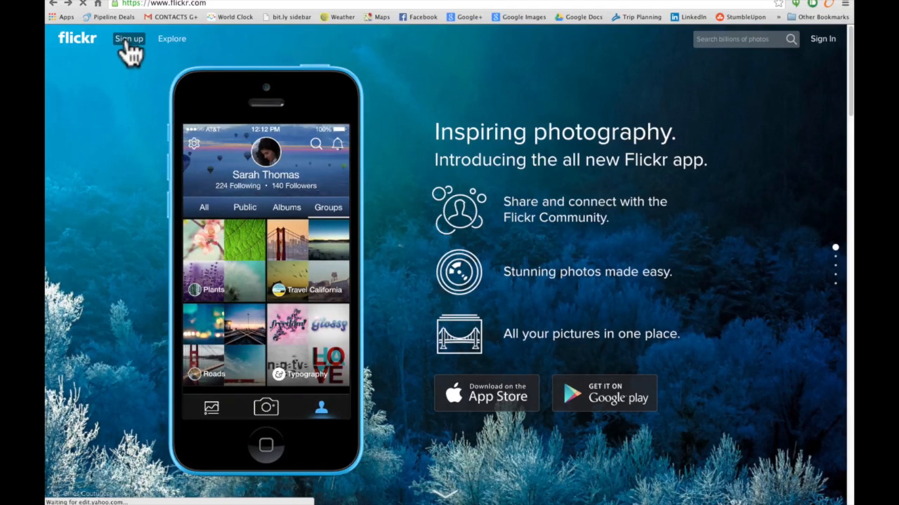
{"action": "left_click", "coordinate": [130, 40]}
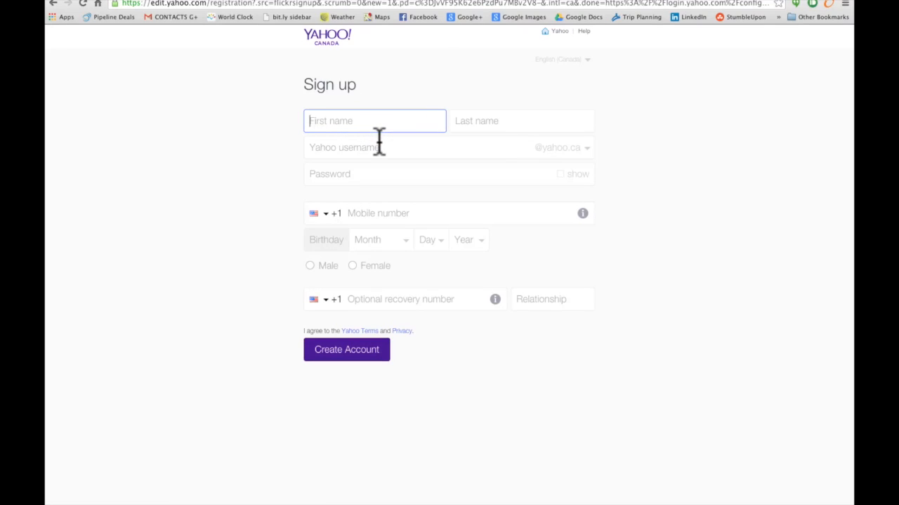
{"action": "type", "text": "Bob"}
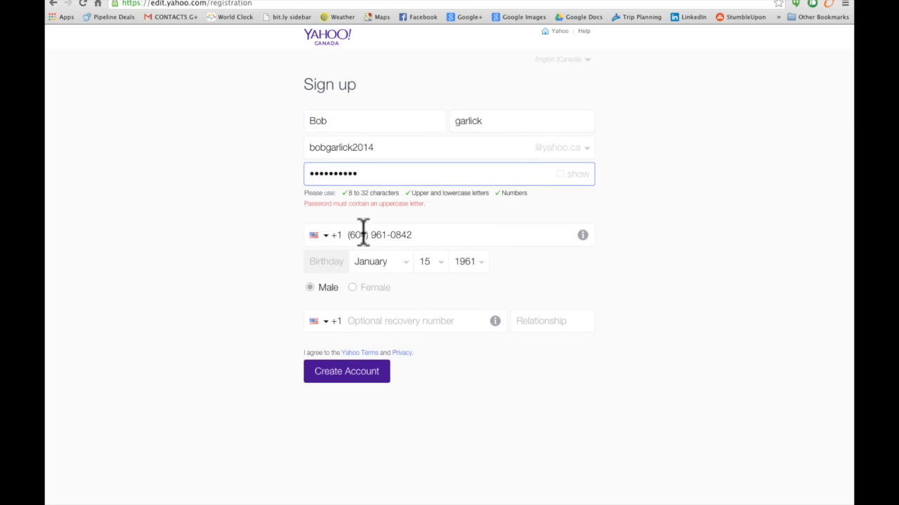
{"action": "mouse_move", "coordinate": [570, 240]}
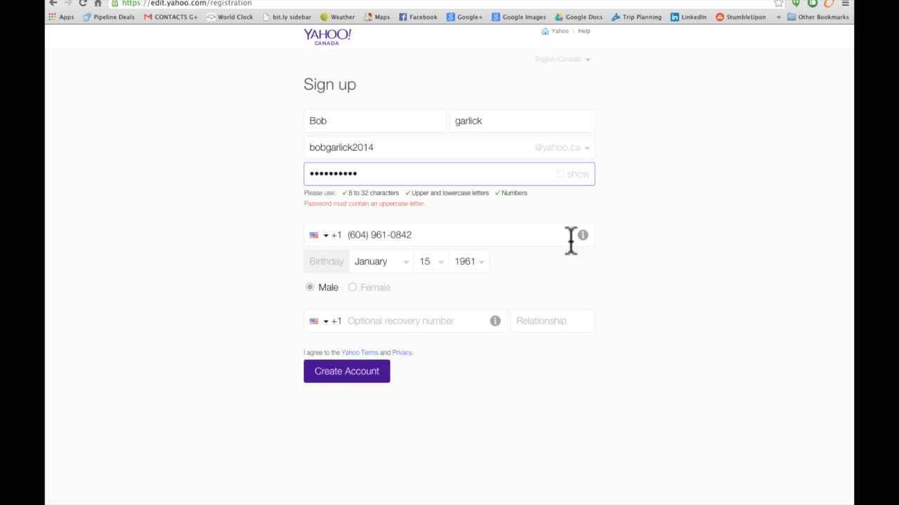
- Create the account and submit the captcha verification code to reach the confirmation
{"action": "left_click", "coordinate": [346, 371]}
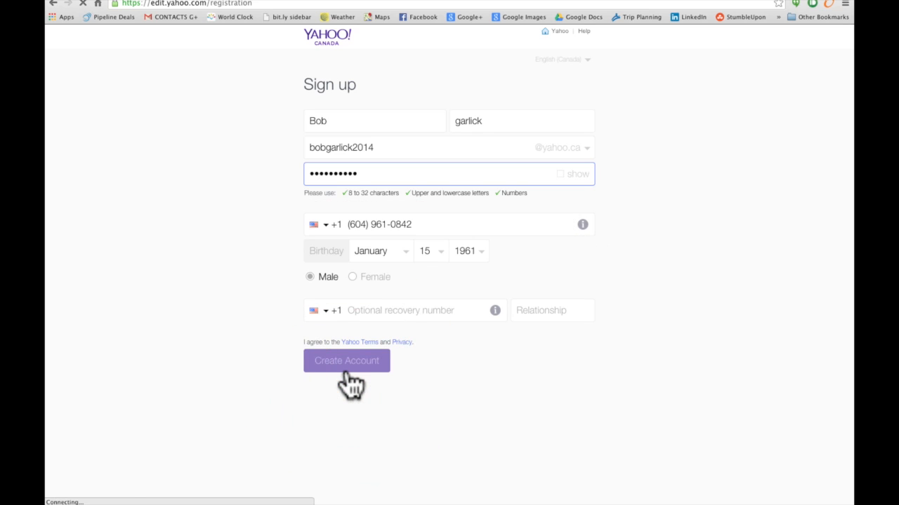
{"action": "left_click", "coordinate": [346, 361]}
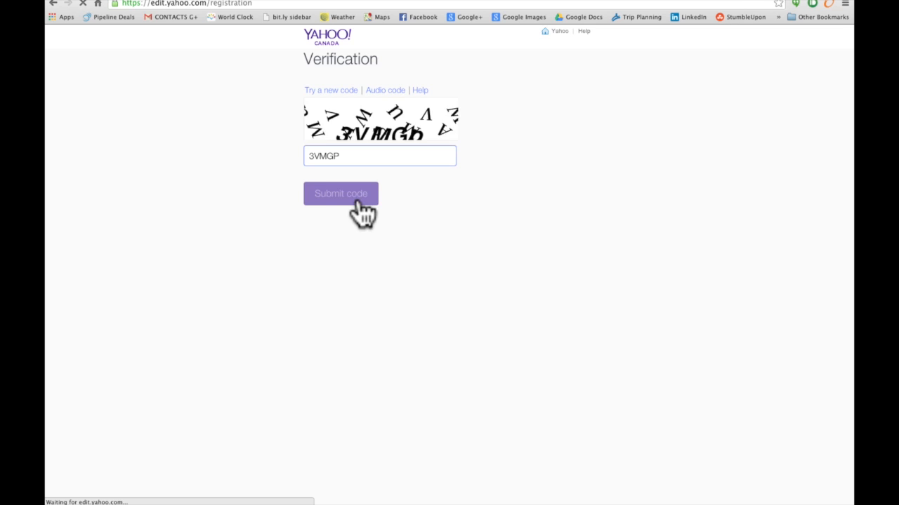
{"action": "left_click", "coordinate": [339, 194]}
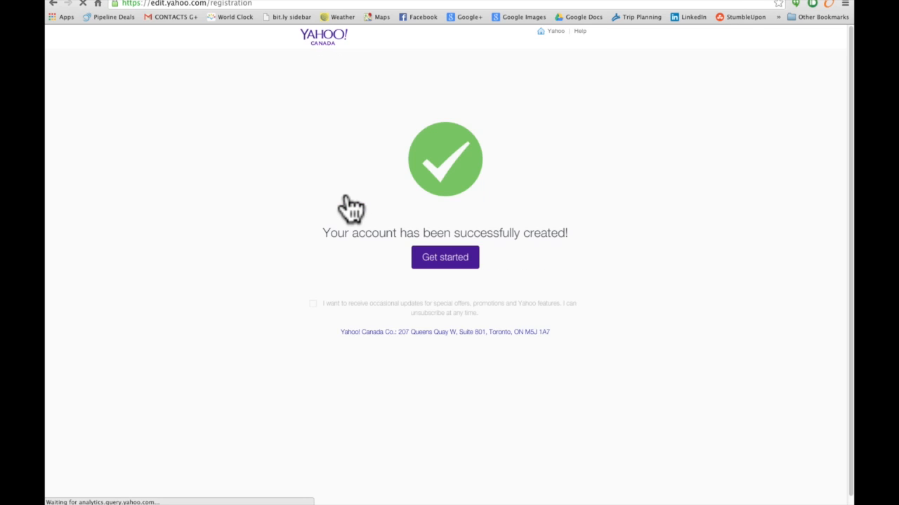
- Confirm the profile name, skip the Facebook connect step and land on the Flickr home feed
{"action": "left_click", "coordinate": [444, 257]}
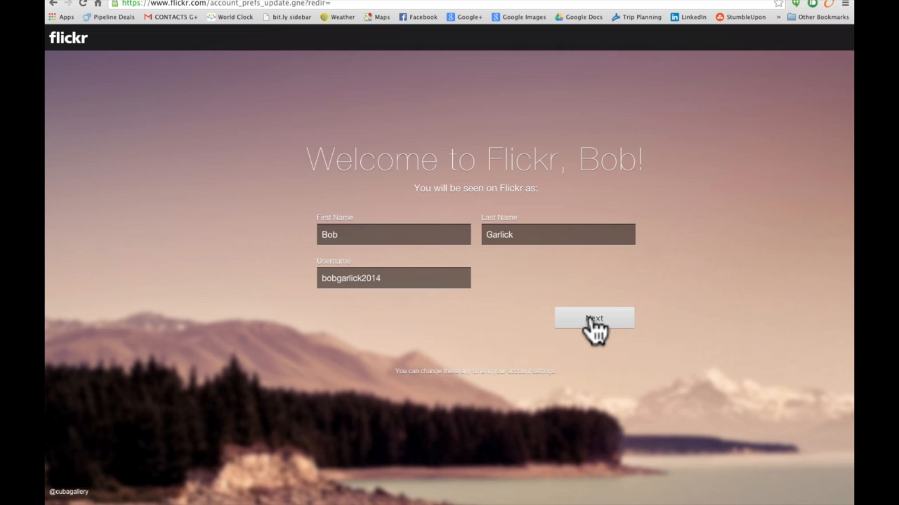
{"action": "left_click", "coordinate": [594, 317]}
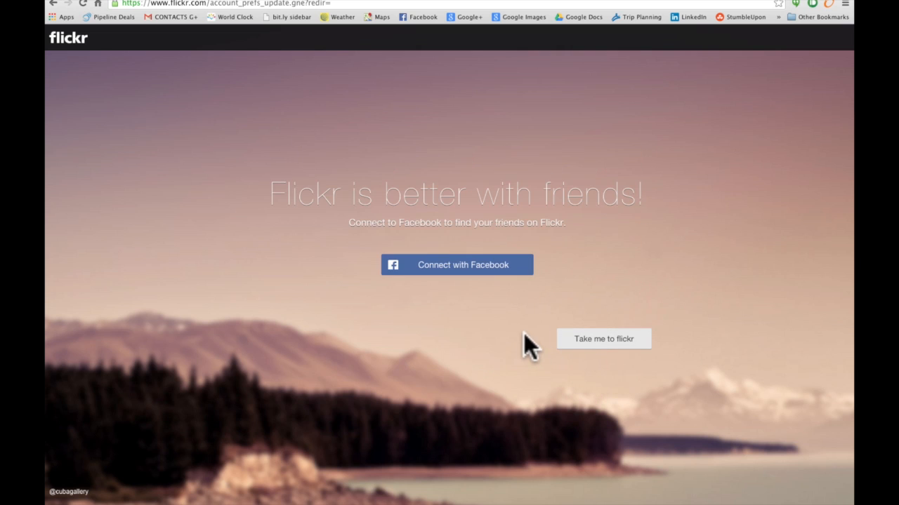
{"action": "left_click", "coordinate": [603, 338]}
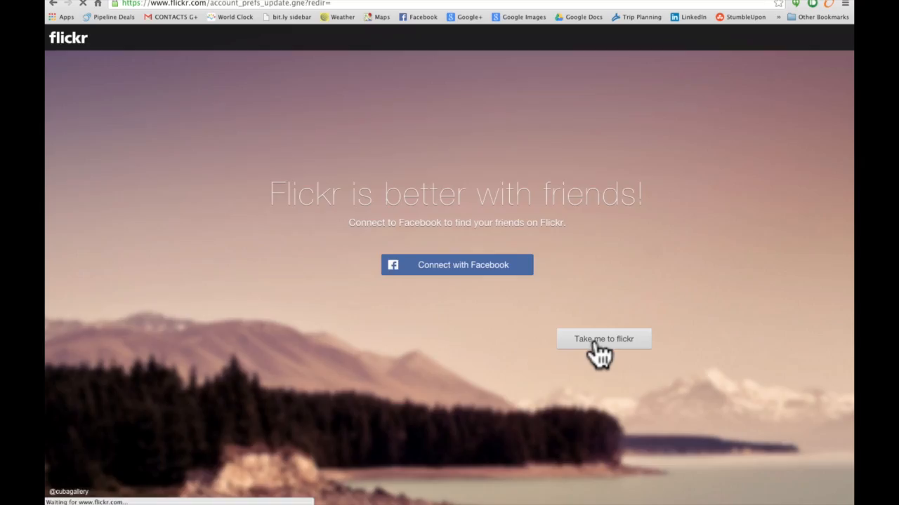
{"action": "left_click", "coordinate": [604, 338]}
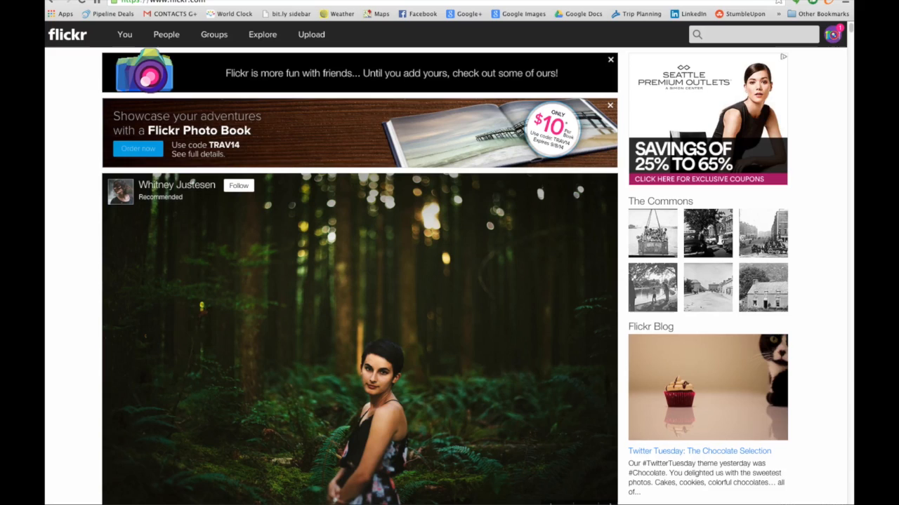
{"action": "mouse_move", "coordinate": [68, 34]}
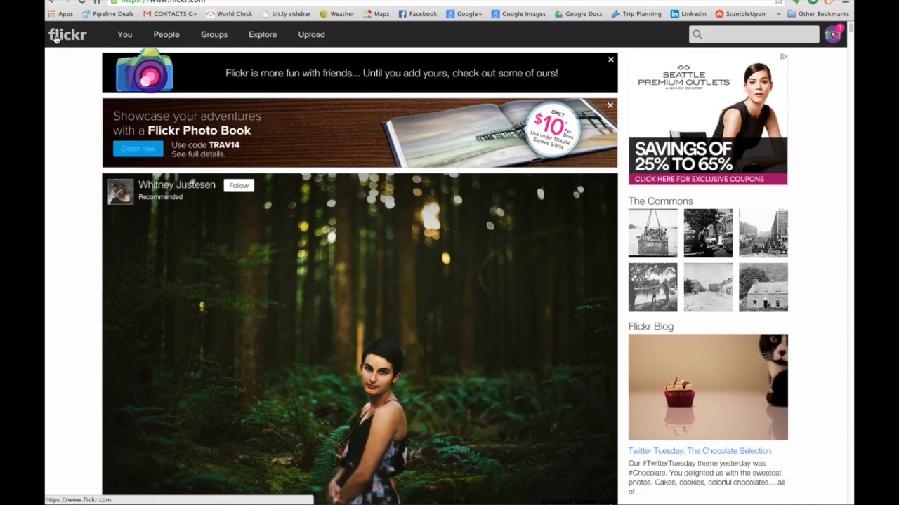
- Go to your own photostream from the You menu, showing its two photos
{"action": "left_click", "coordinate": [124, 34]}
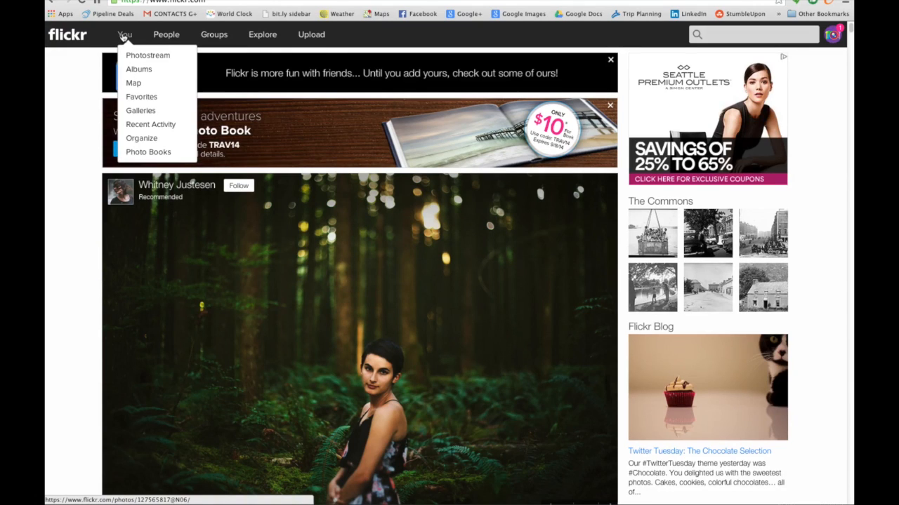
{"action": "mouse_move", "coordinate": [140, 104]}
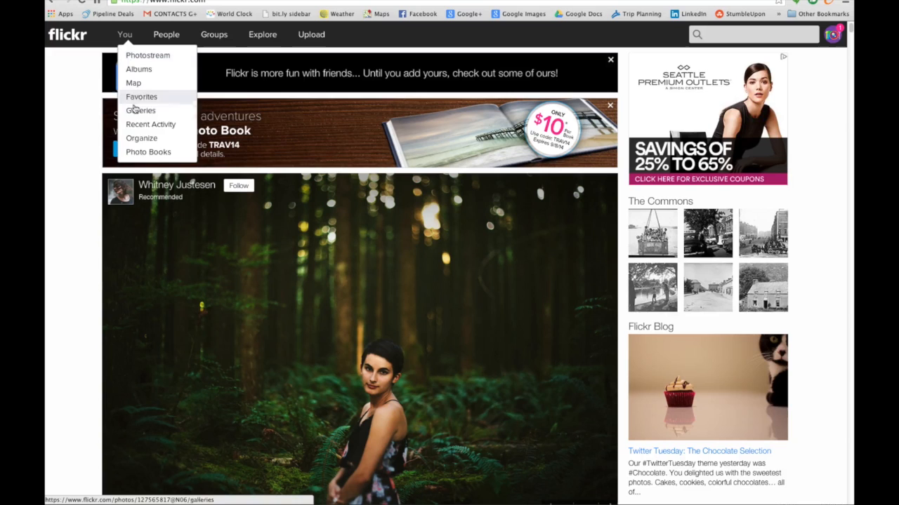
{"action": "mouse_move", "coordinate": [148, 55]}
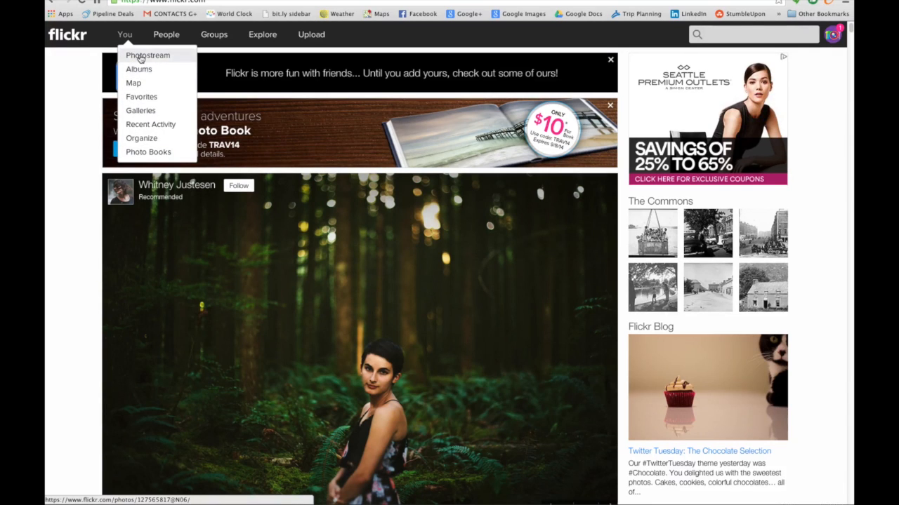
{"action": "left_click", "coordinate": [147, 54]}
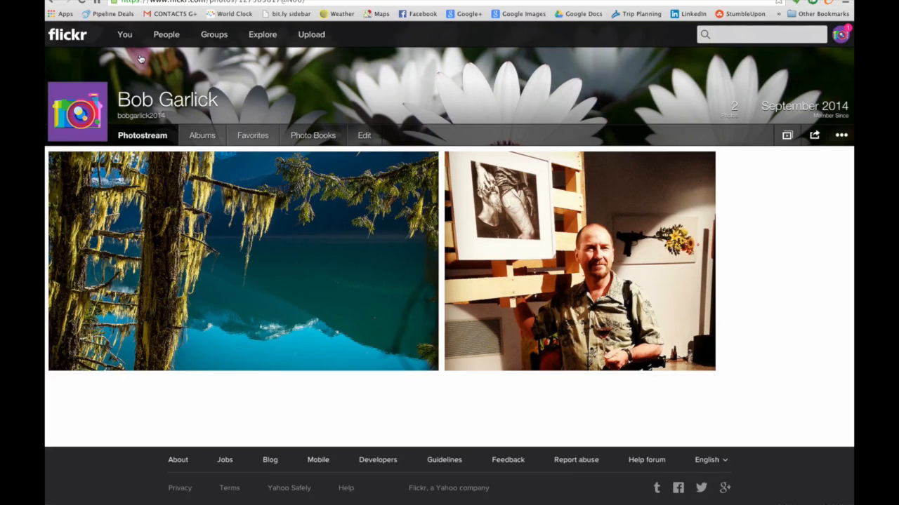
{"action": "mouse_move", "coordinate": [315, 44]}
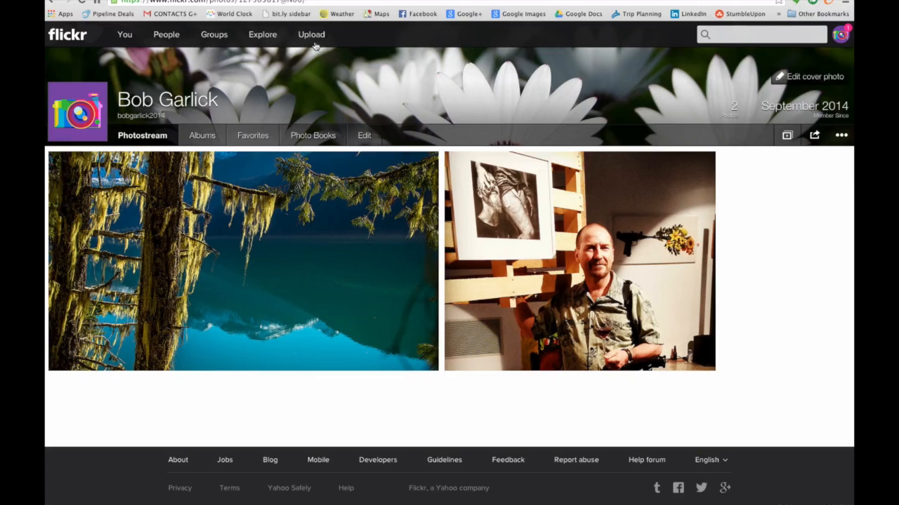
{"action": "left_click", "coordinate": [312, 34]}
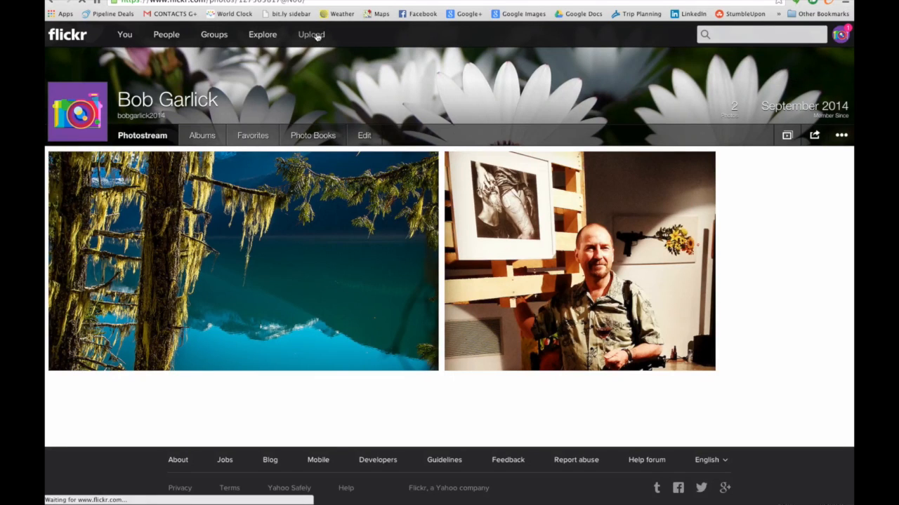
- Upload the Camera-Body photo publicly so it appears first in the photostream
{"action": "left_click", "coordinate": [312, 34]}
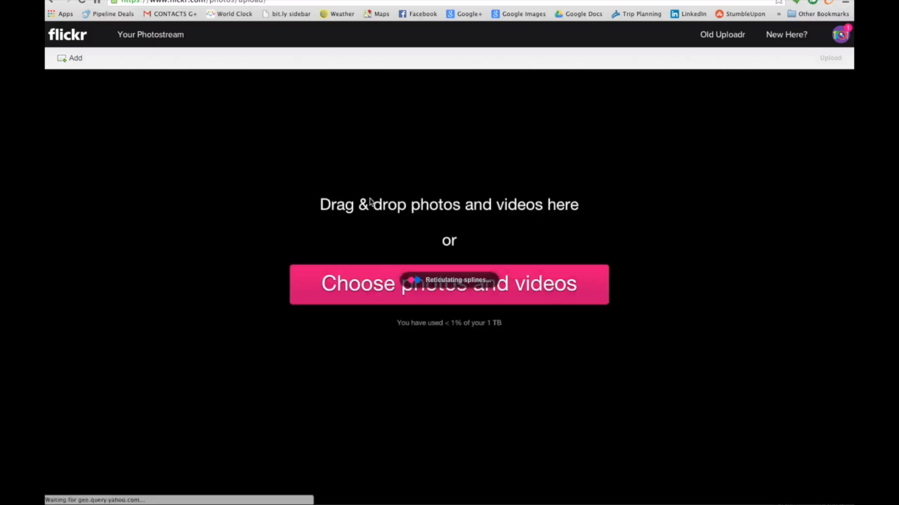
{"action": "left_click", "coordinate": [449, 283]}
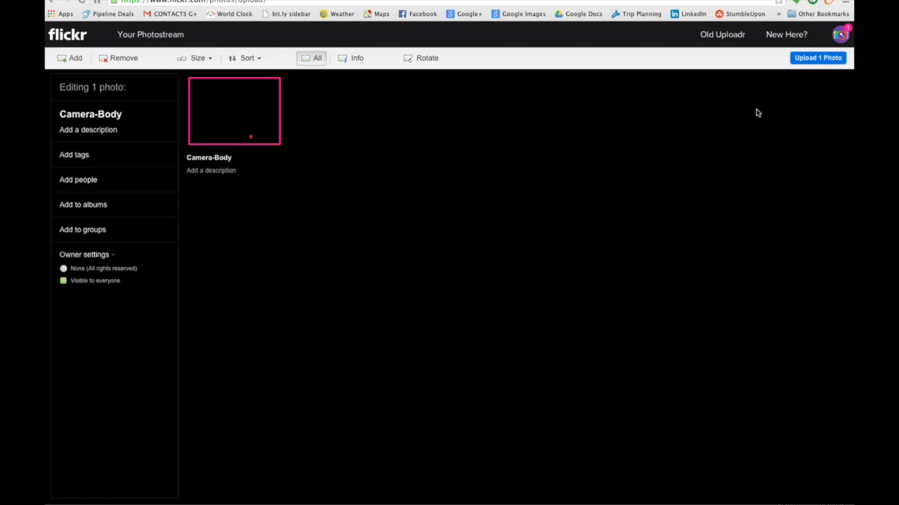
{"action": "mouse_move", "coordinate": [315, 108]}
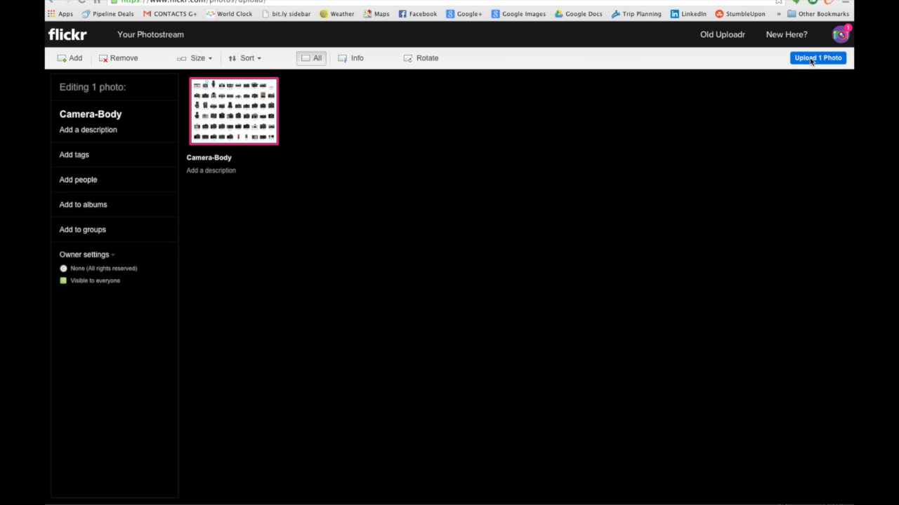
{"action": "left_click", "coordinate": [817, 58]}
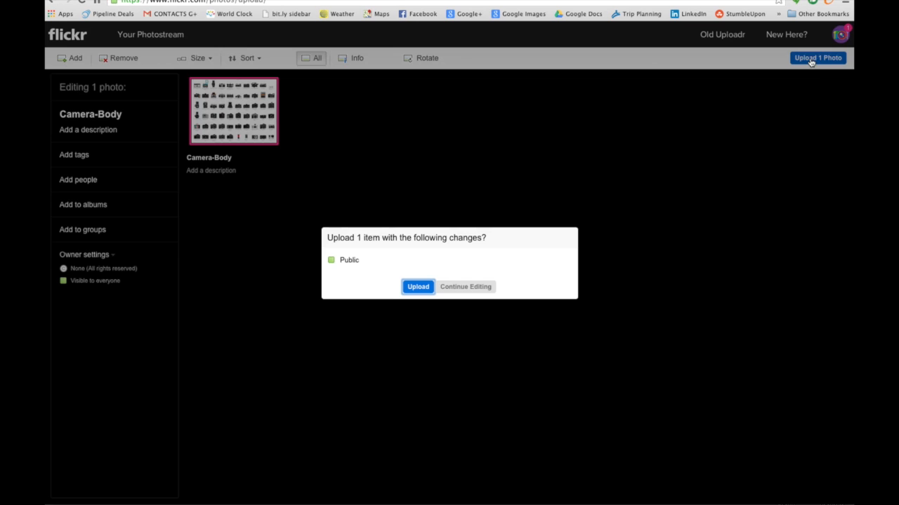
{"action": "left_click", "coordinate": [418, 287]}
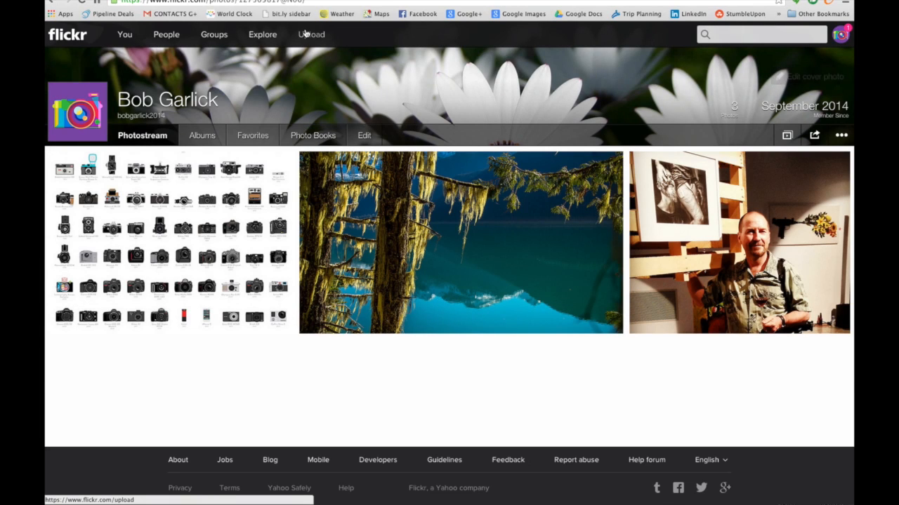
- Browse to the Sample Images folder inside the Power Point Shows lecture folder
{"action": "left_click", "coordinate": [311, 34]}
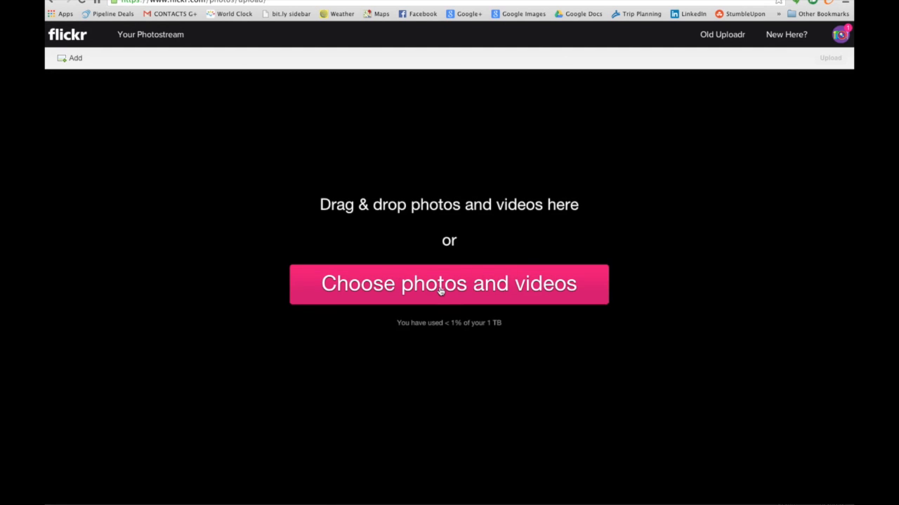
{"action": "left_click", "coordinate": [449, 284]}
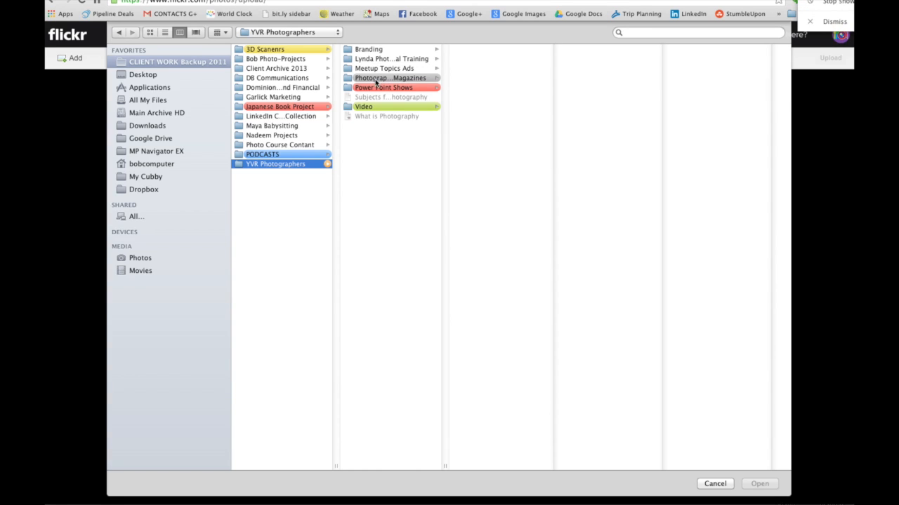
{"action": "left_click", "coordinate": [384, 87]}
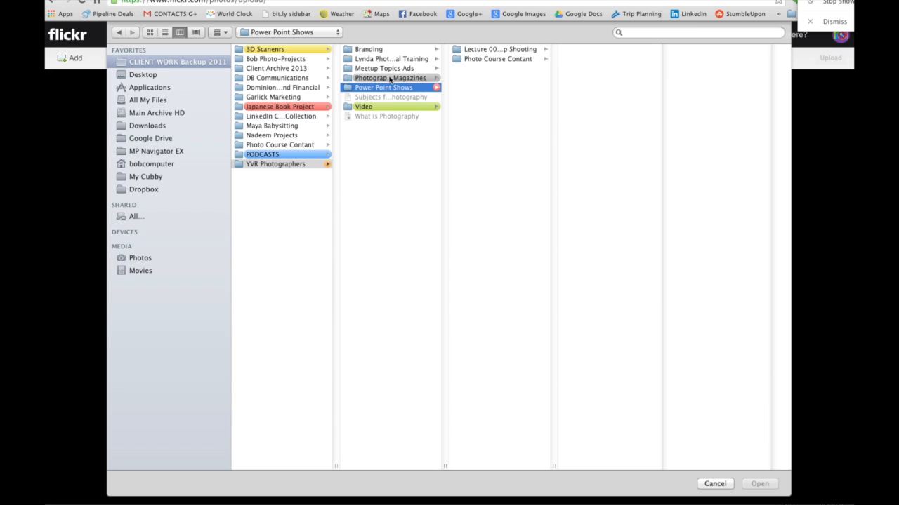
{"action": "left_click", "coordinate": [499, 49]}
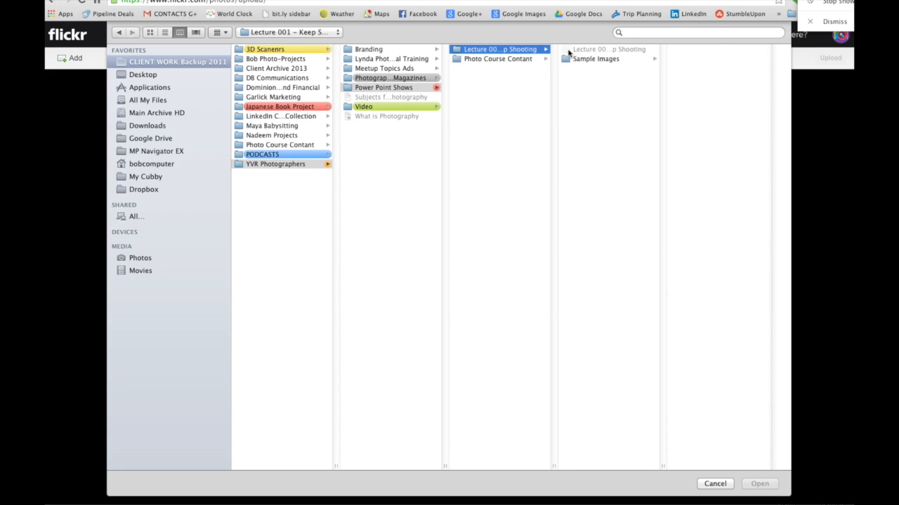
{"action": "left_click", "coordinate": [596, 59]}
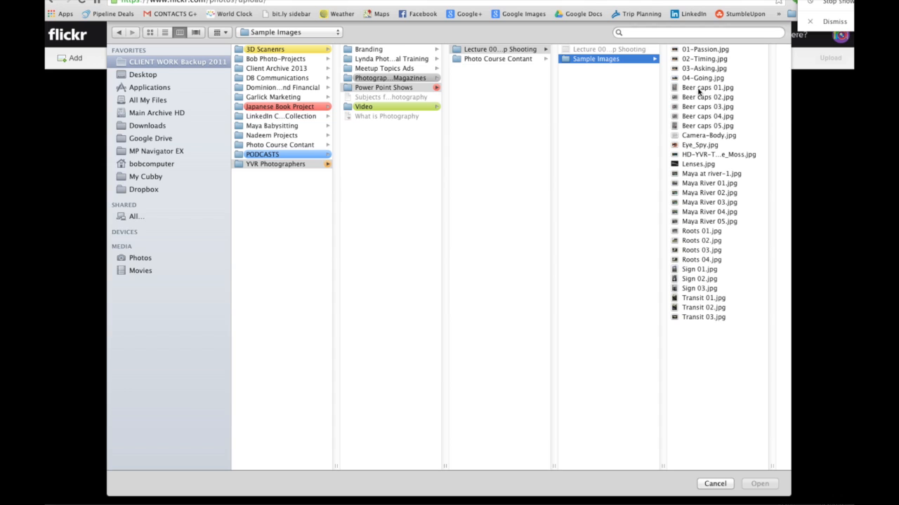
{"action": "mouse_move", "coordinate": [694, 219]}
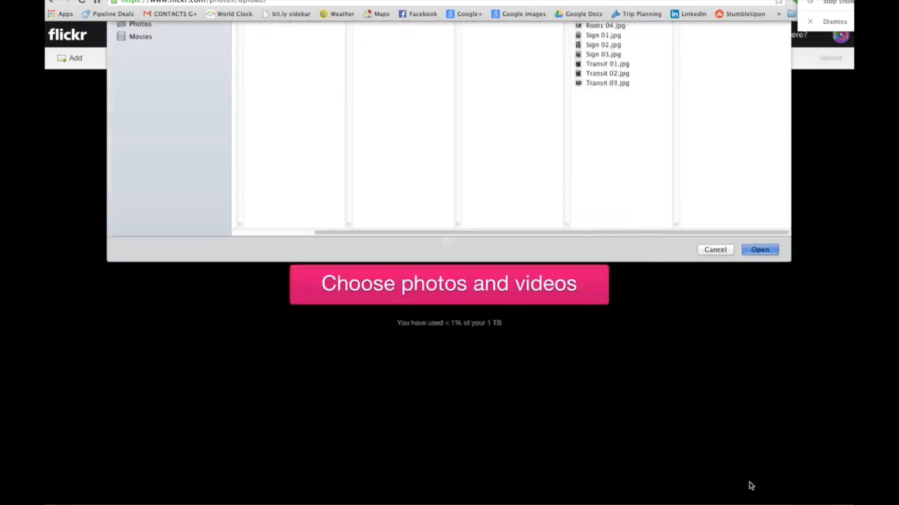
- Upload the six chosen Maya River photos to the photostream
{"action": "left_click", "coordinate": [758, 250]}
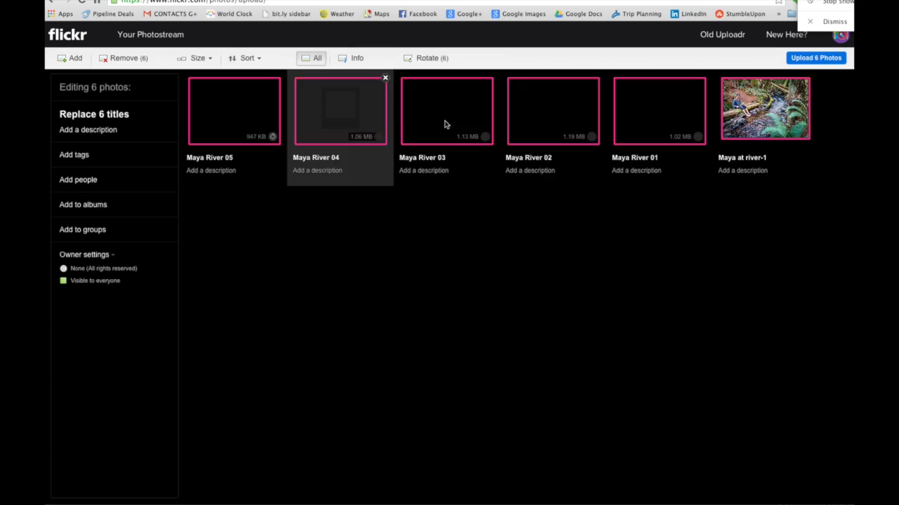
{"action": "left_click", "coordinate": [816, 57]}
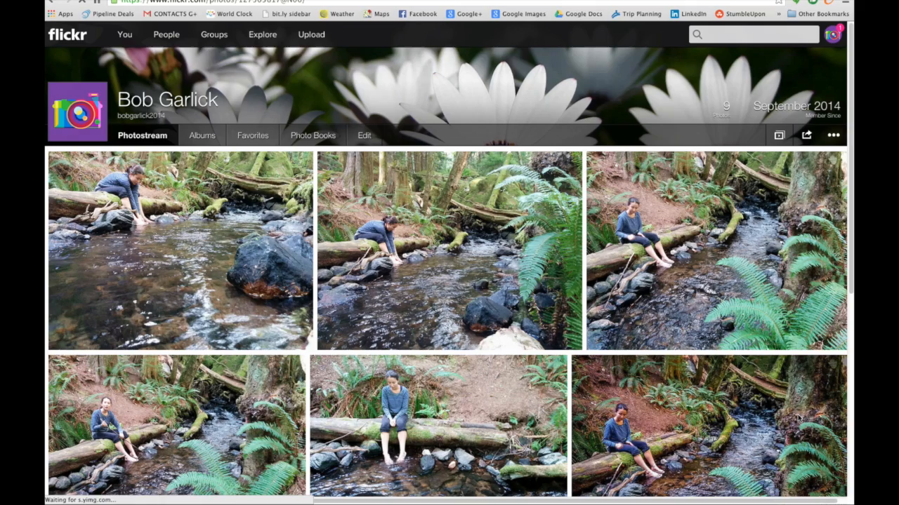
- Go to the Albums page from the You menu, listing the existing scavenger hunt album
{"action": "scroll", "scroll_direction": "down", "scroll_amount": 3}
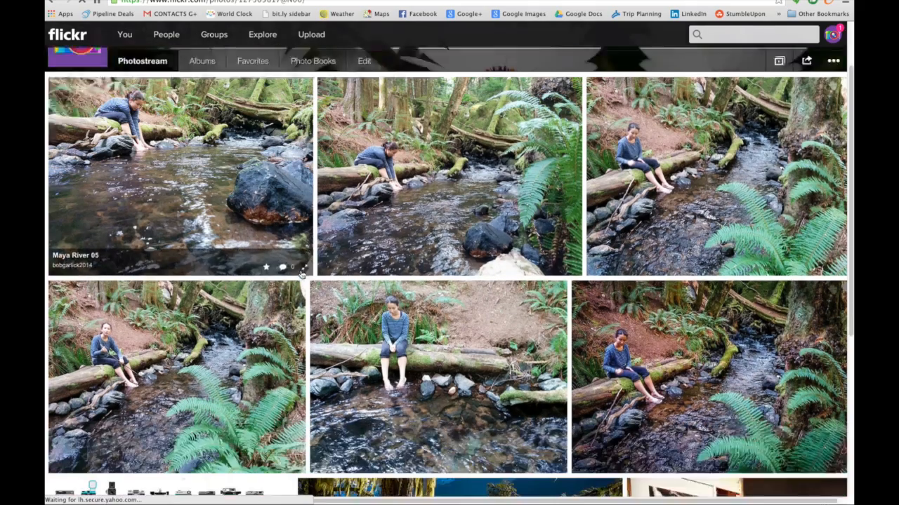
{"action": "scroll", "scroll_direction": "down", "scroll_amount": 3}
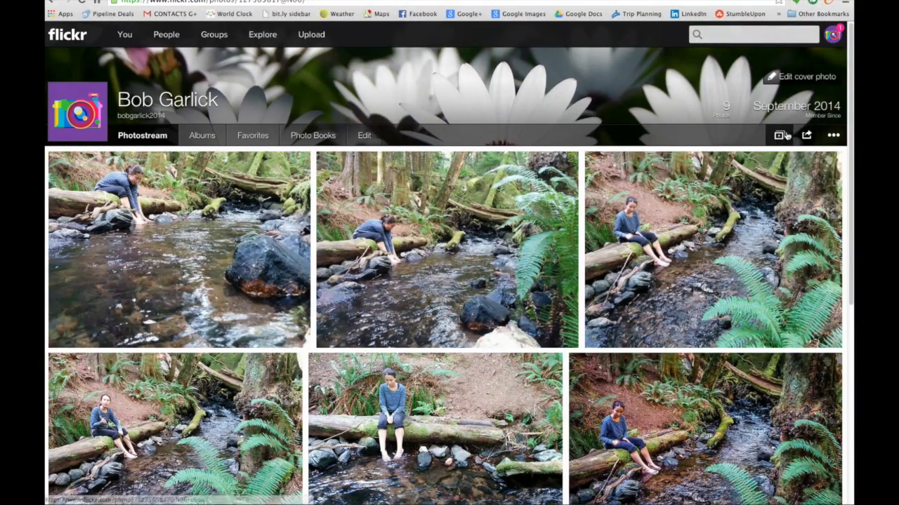
{"action": "left_click", "coordinate": [124, 33]}
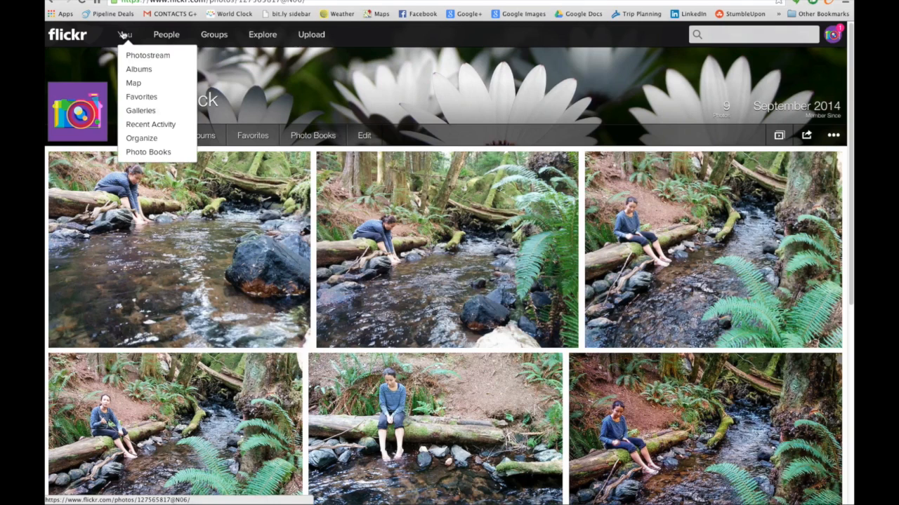
{"action": "mouse_move", "coordinate": [141, 39]}
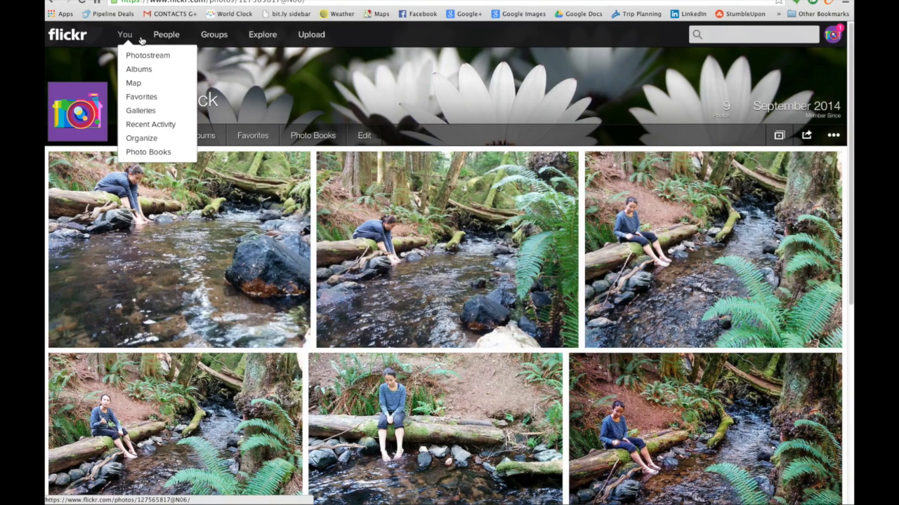
{"action": "mouse_move", "coordinate": [138, 69]}
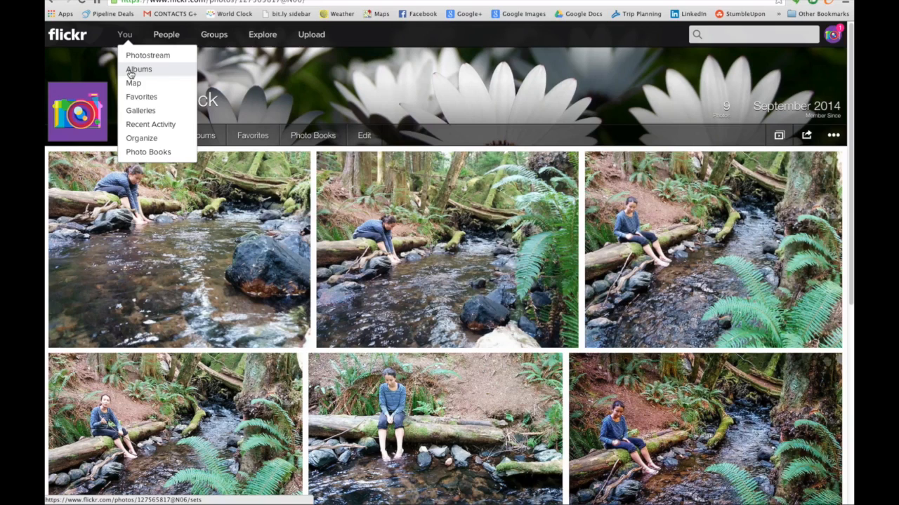
{"action": "left_click", "coordinate": [137, 68]}
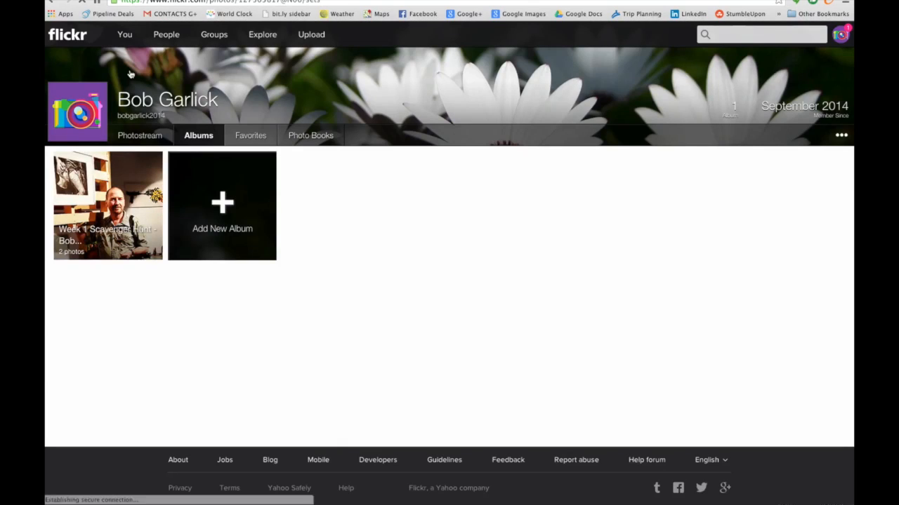
- Start a blank new album from the Add New Album tile
{"action": "left_click", "coordinate": [222, 205]}
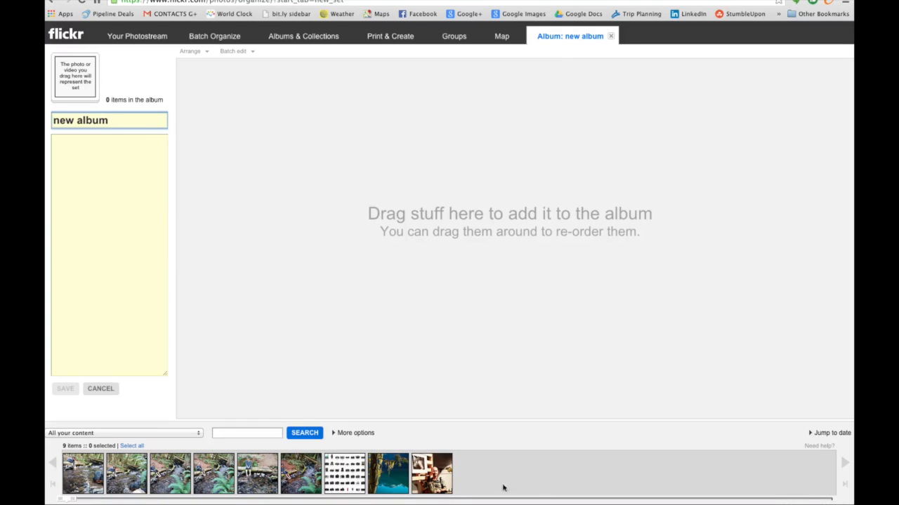
{"action": "mouse_move", "coordinate": [388, 472]}
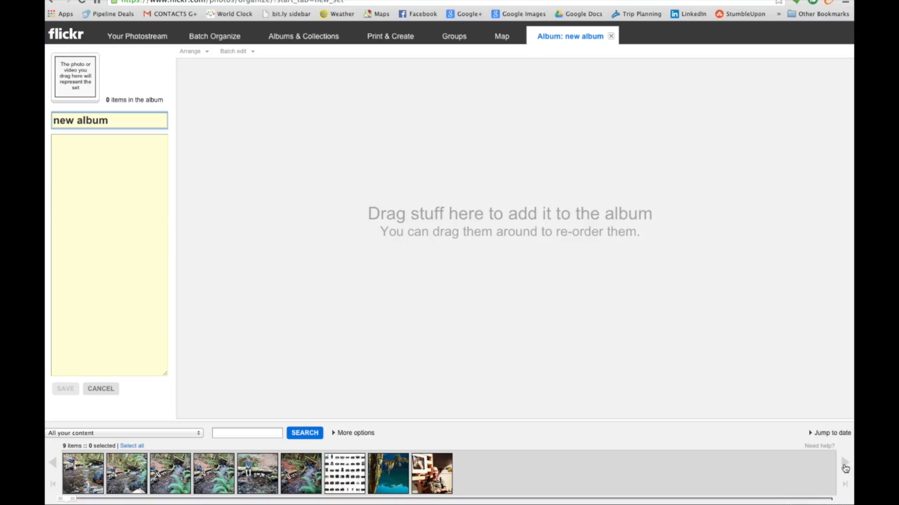
{"action": "mouse_move", "coordinate": [661, 483]}
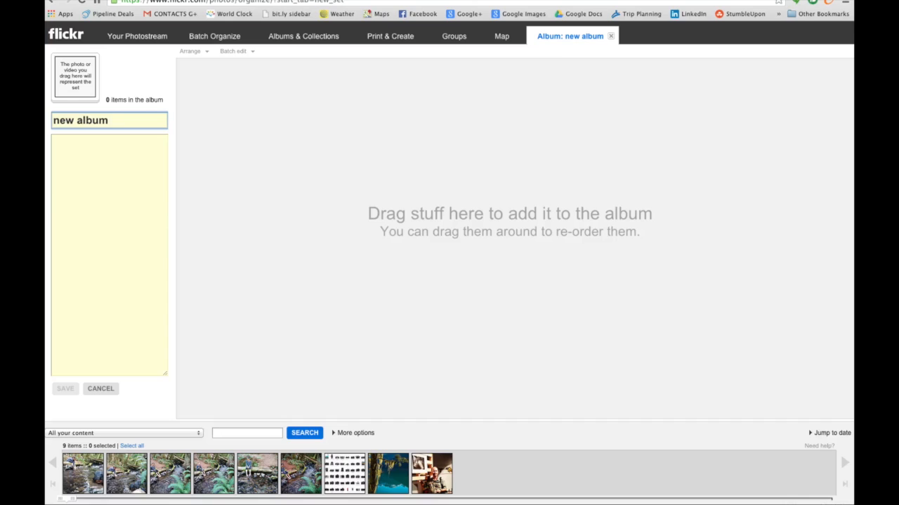
{"action": "mouse_move", "coordinate": [202, 413]}
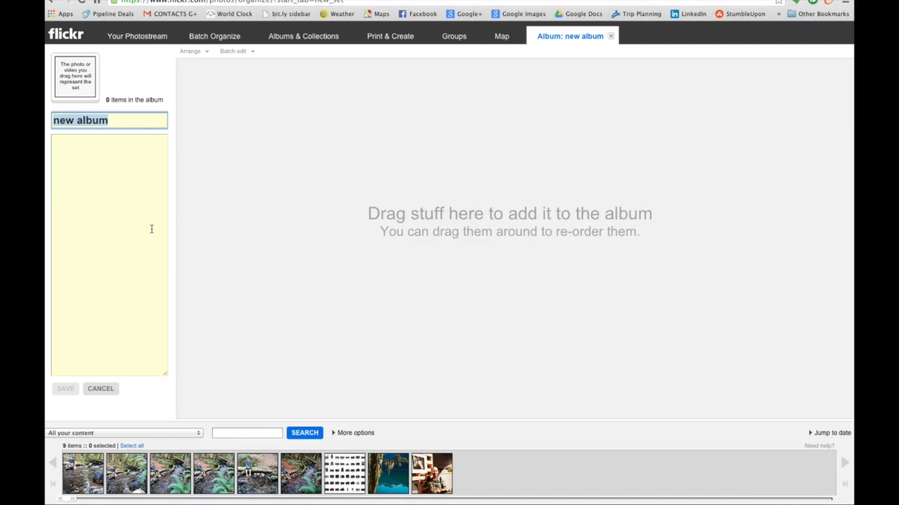
- Name the album 'Week One Assignment - Bob Garlick'
{"action": "type", "text": "Week One"}
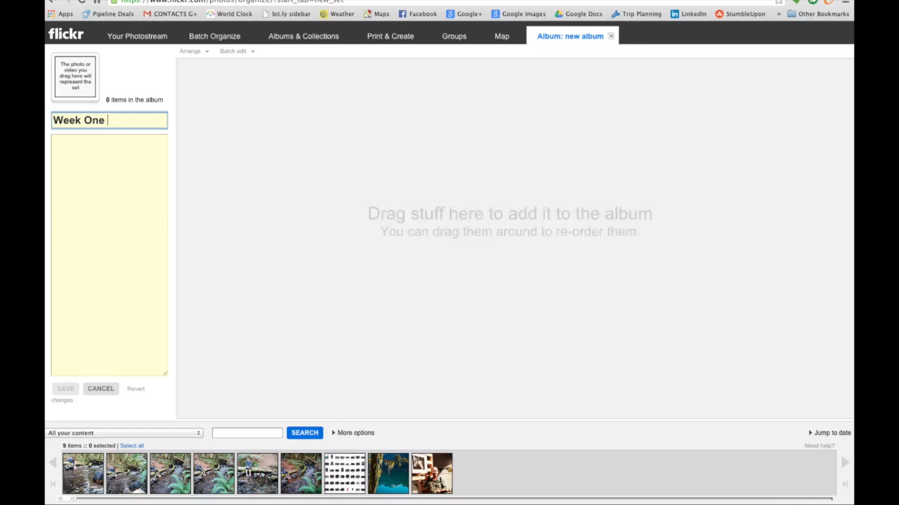
{"action": "type", "text": "Assign"}
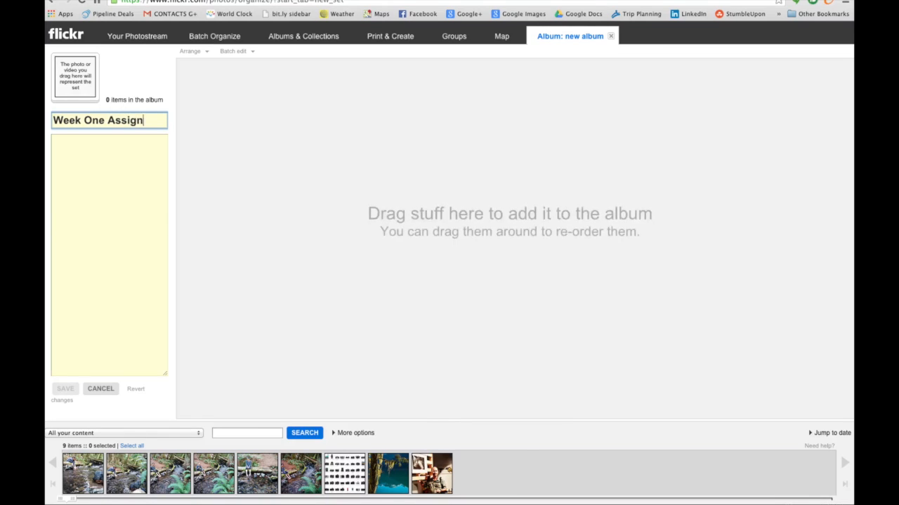
{"action": "type", "text": "ment"}
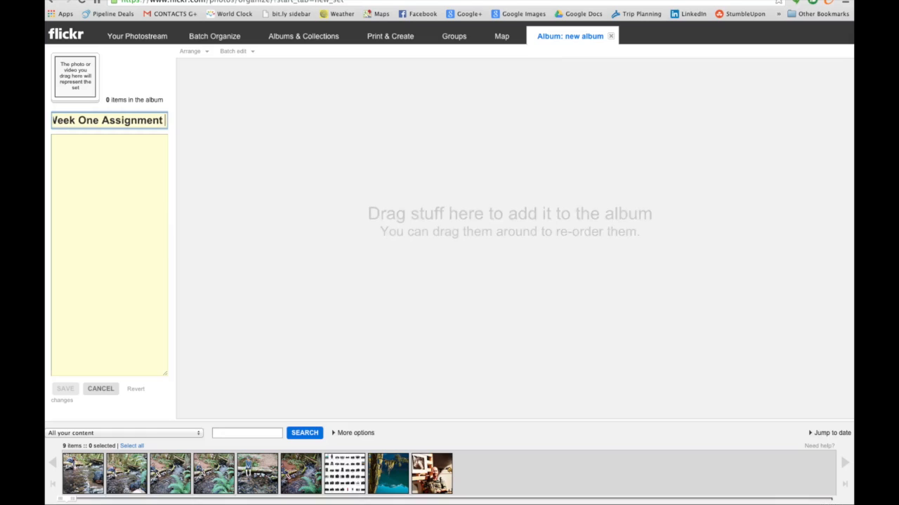
{"action": "type", "text": "- Bob"}
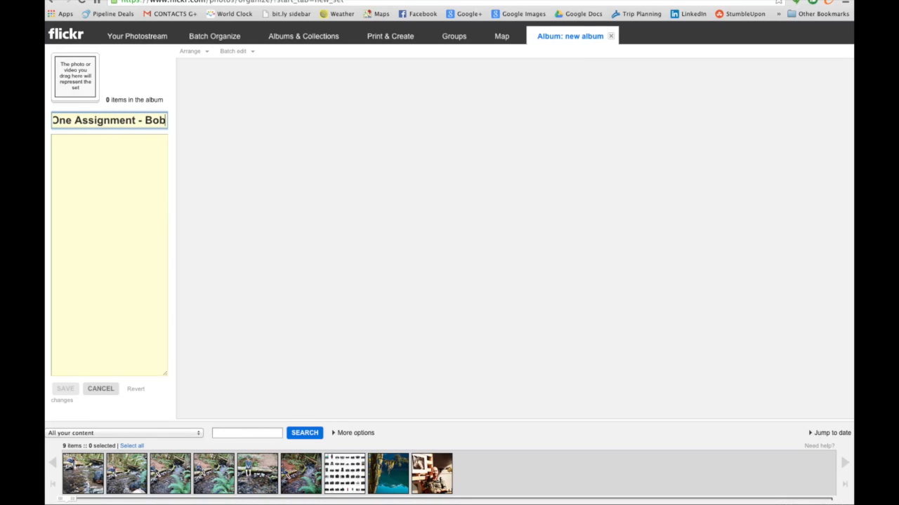
{"action": "type", "text": "garlick"}
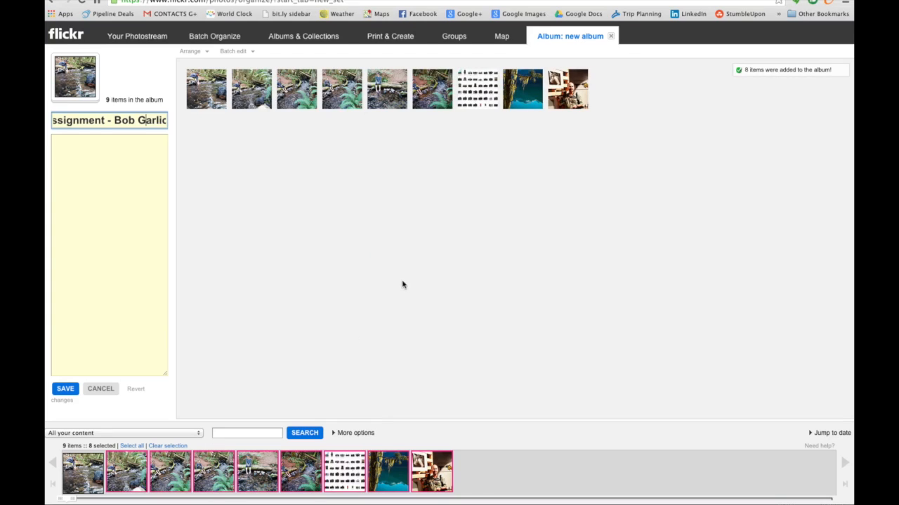
- Save the Week One Assignment album with its nine photos so it joins the albums list
{"action": "type", "text": "Week One Assignment"}
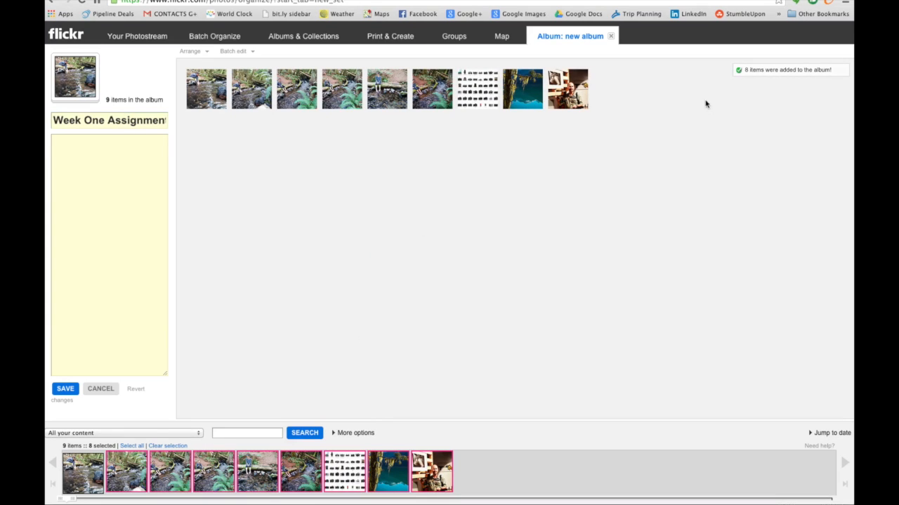
{"action": "left_click", "coordinate": [65, 387]}
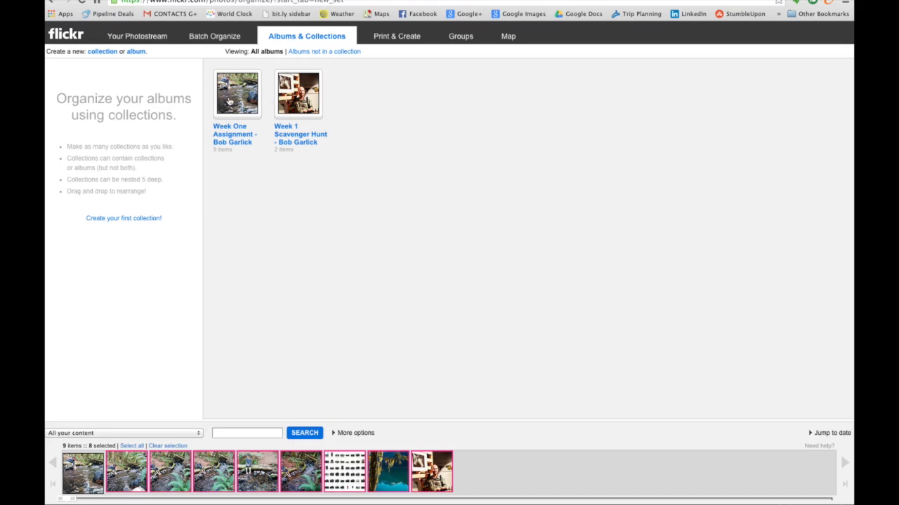
{"action": "mouse_move", "coordinate": [237, 148]}
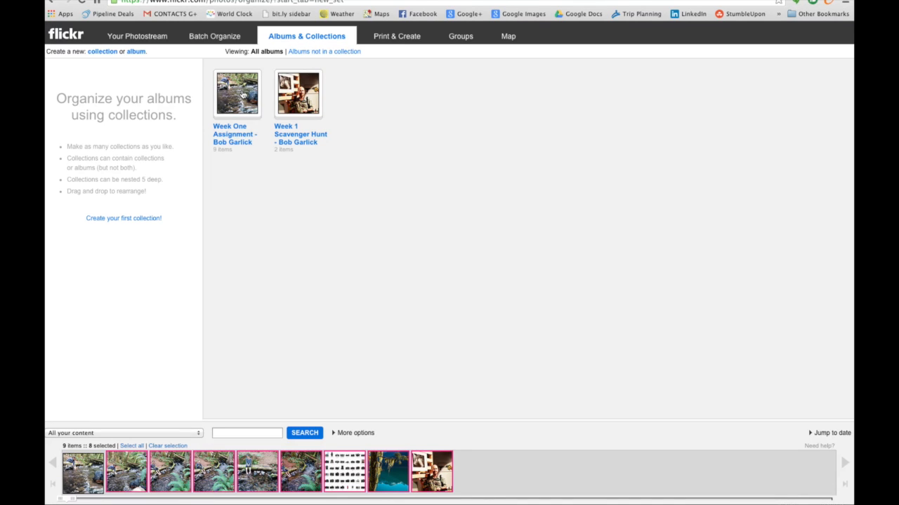
- Reach the Week One Assignment - Bob Garlick album's own page via Photostream and Albums
{"action": "left_click", "coordinate": [236, 92]}
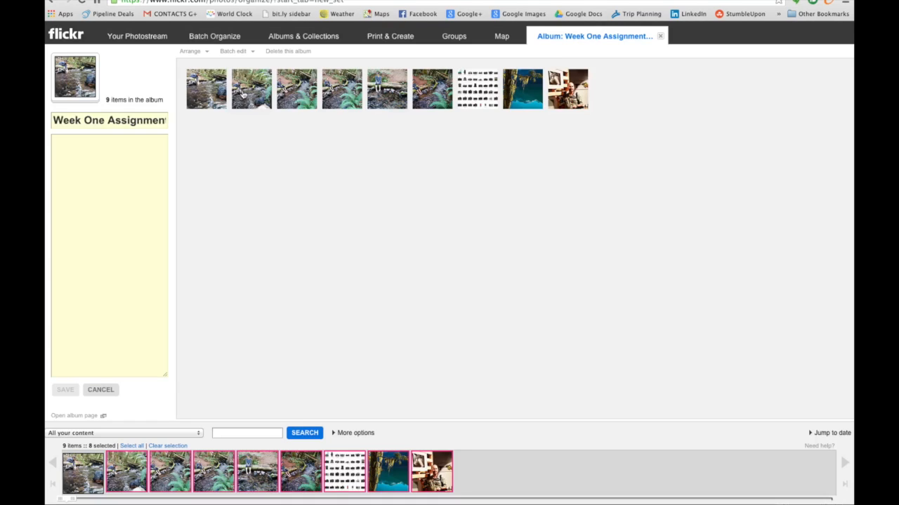
{"action": "mouse_move", "coordinate": [137, 36]}
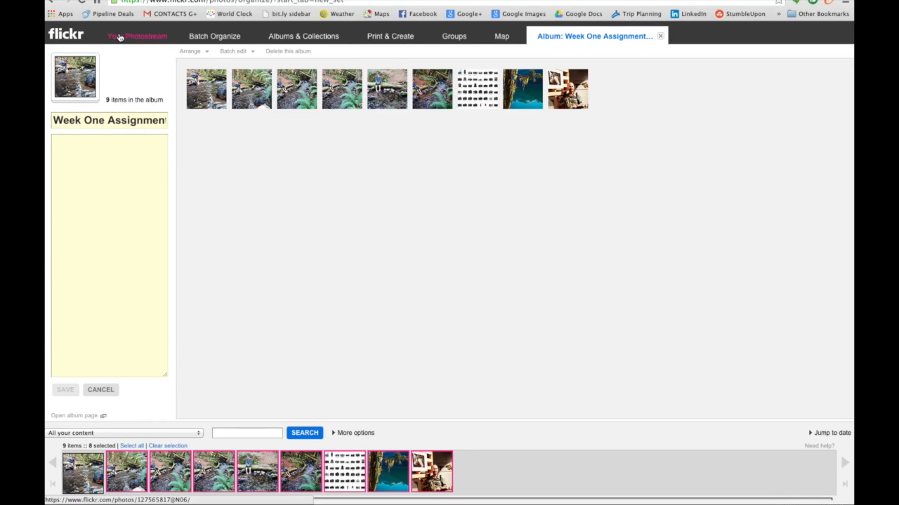
{"action": "left_click", "coordinate": [125, 33]}
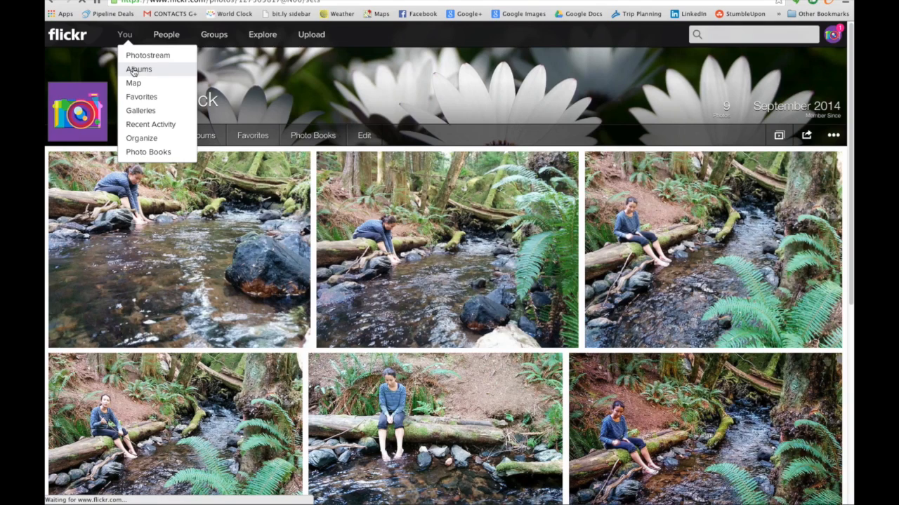
{"action": "left_click", "coordinate": [137, 68]}
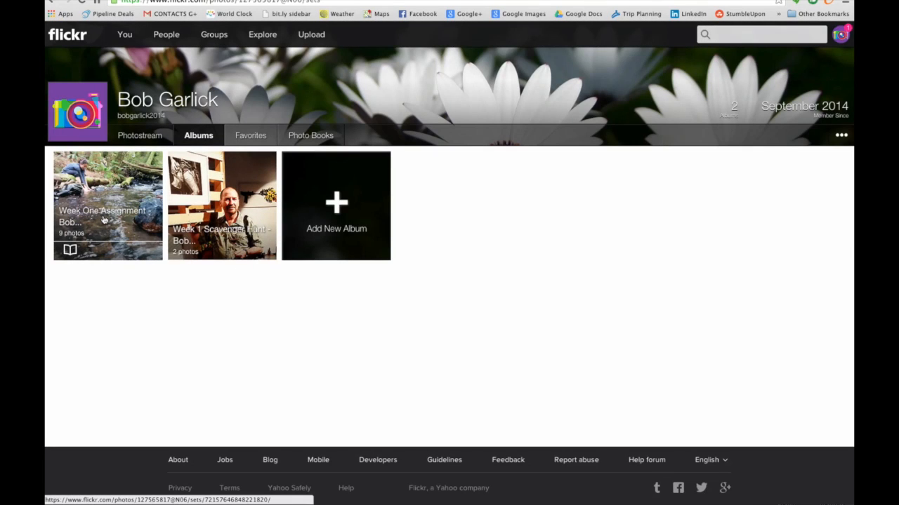
{"action": "left_click", "coordinate": [106, 204]}
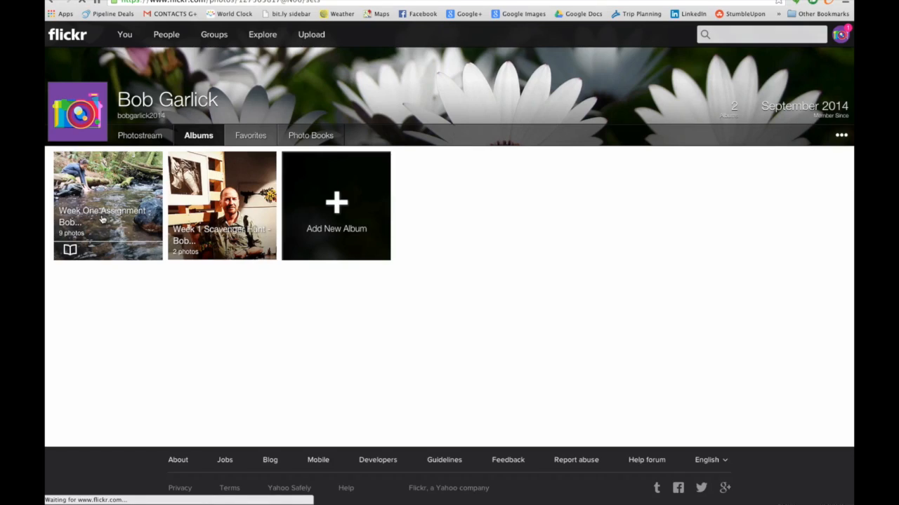
{"action": "left_click", "coordinate": [107, 204]}
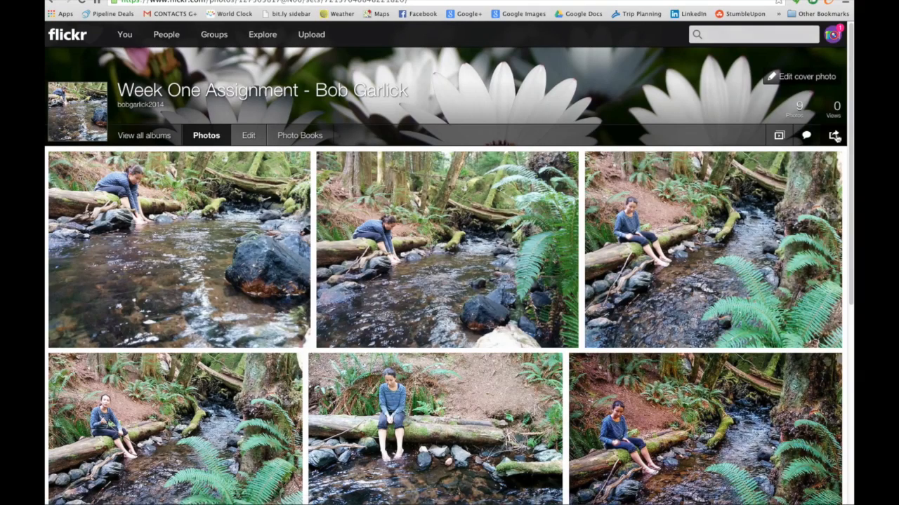
- Grab the album's direct share link from its sharing options and select the URL for copying
{"action": "left_click", "coordinate": [834, 135]}
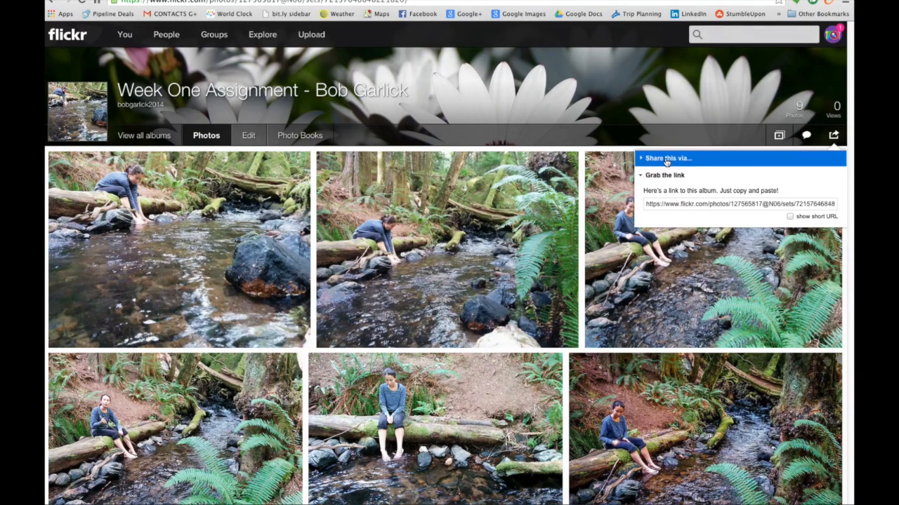
{"action": "left_click", "coordinate": [667, 157]}
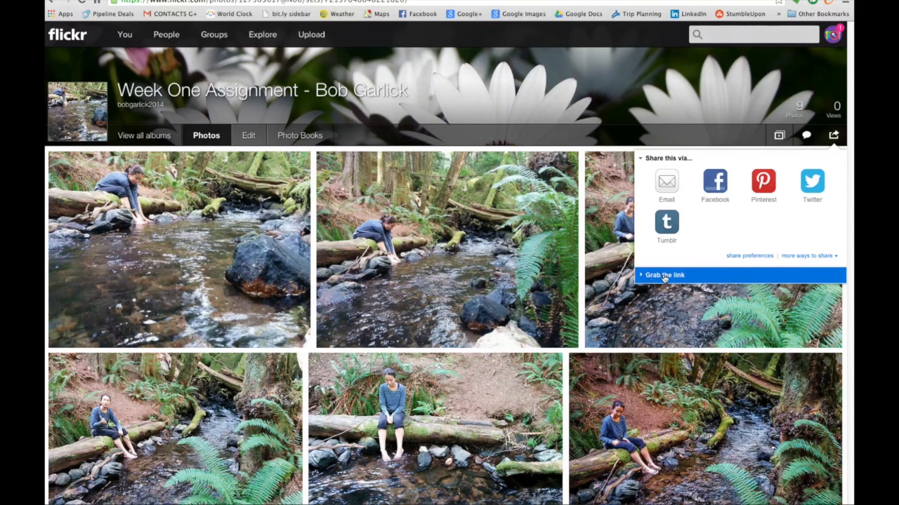
{"action": "left_click", "coordinate": [664, 274]}
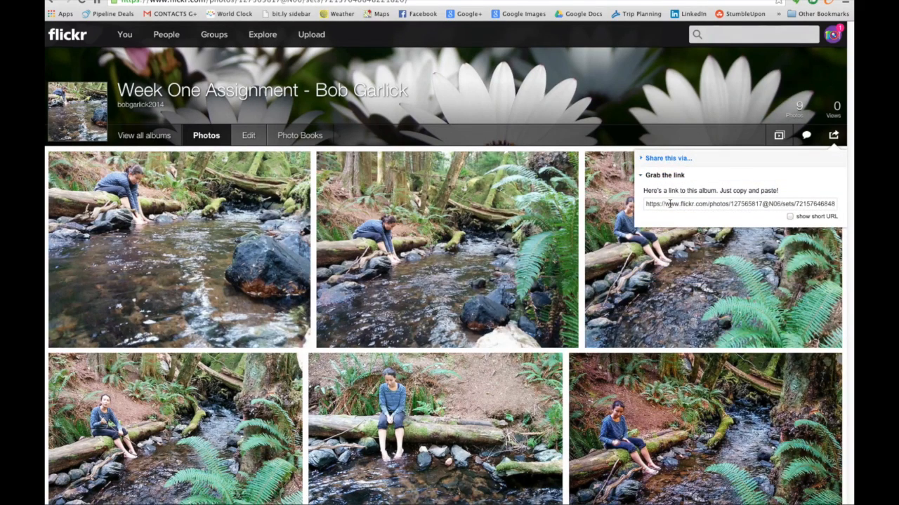
{"action": "left_click", "coordinate": [741, 204]}
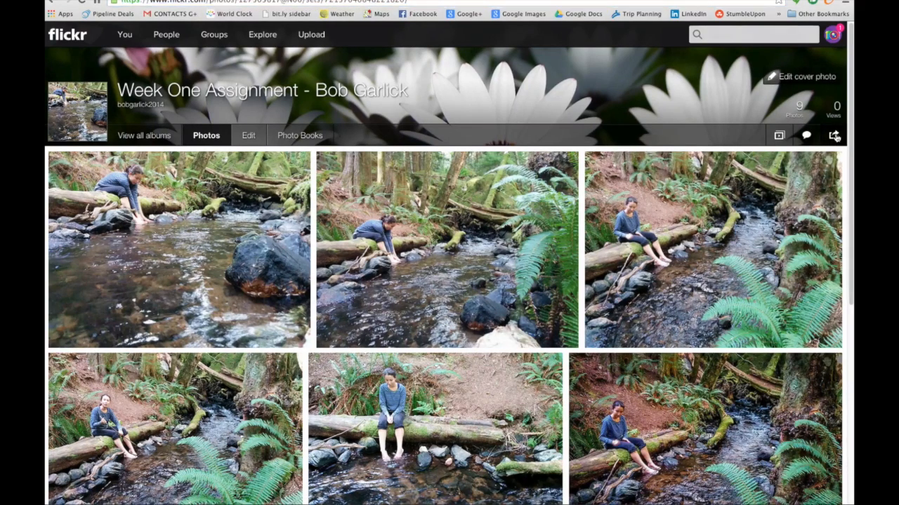
{"action": "left_click", "coordinate": [834, 135]}
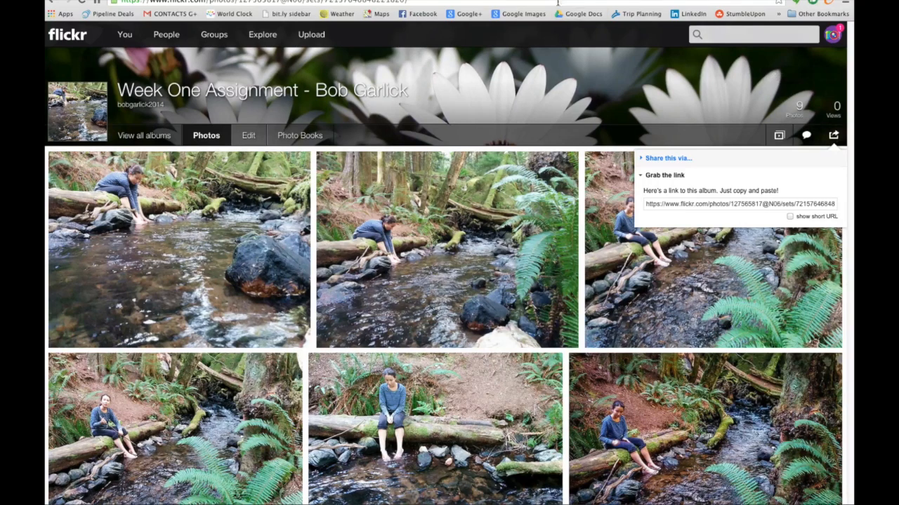